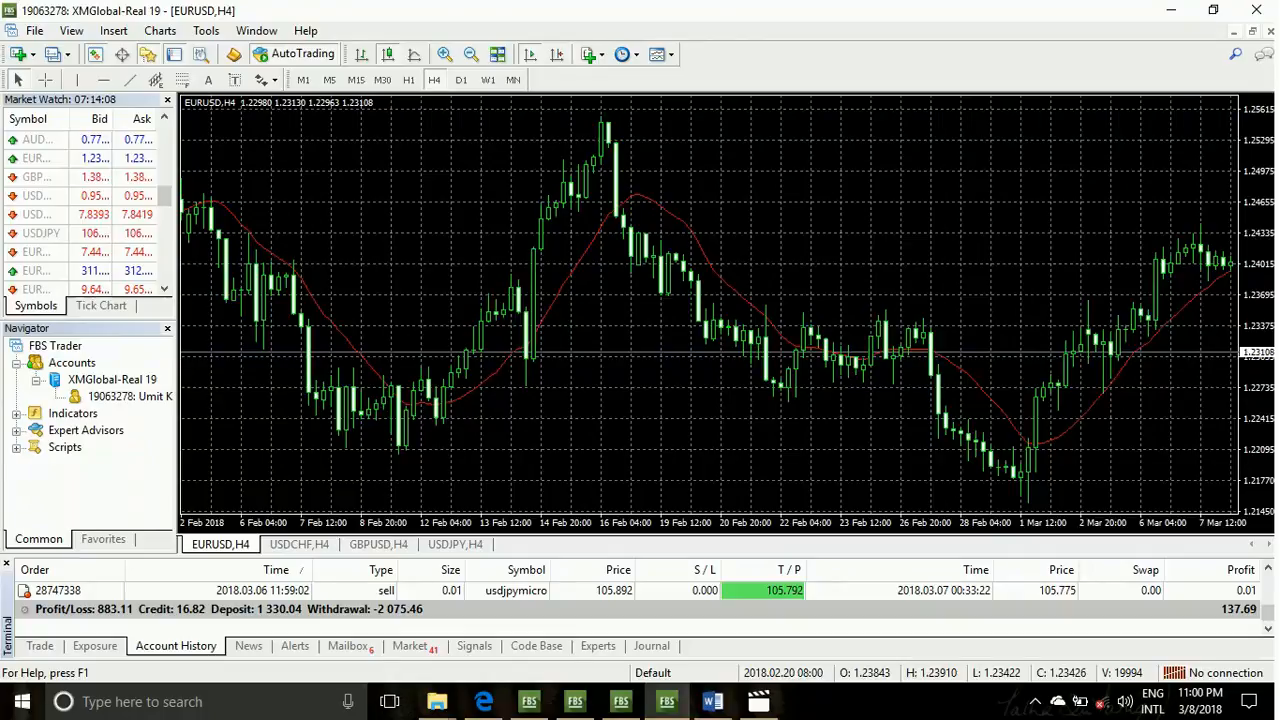
pyautogui.moveTo(703, 500)
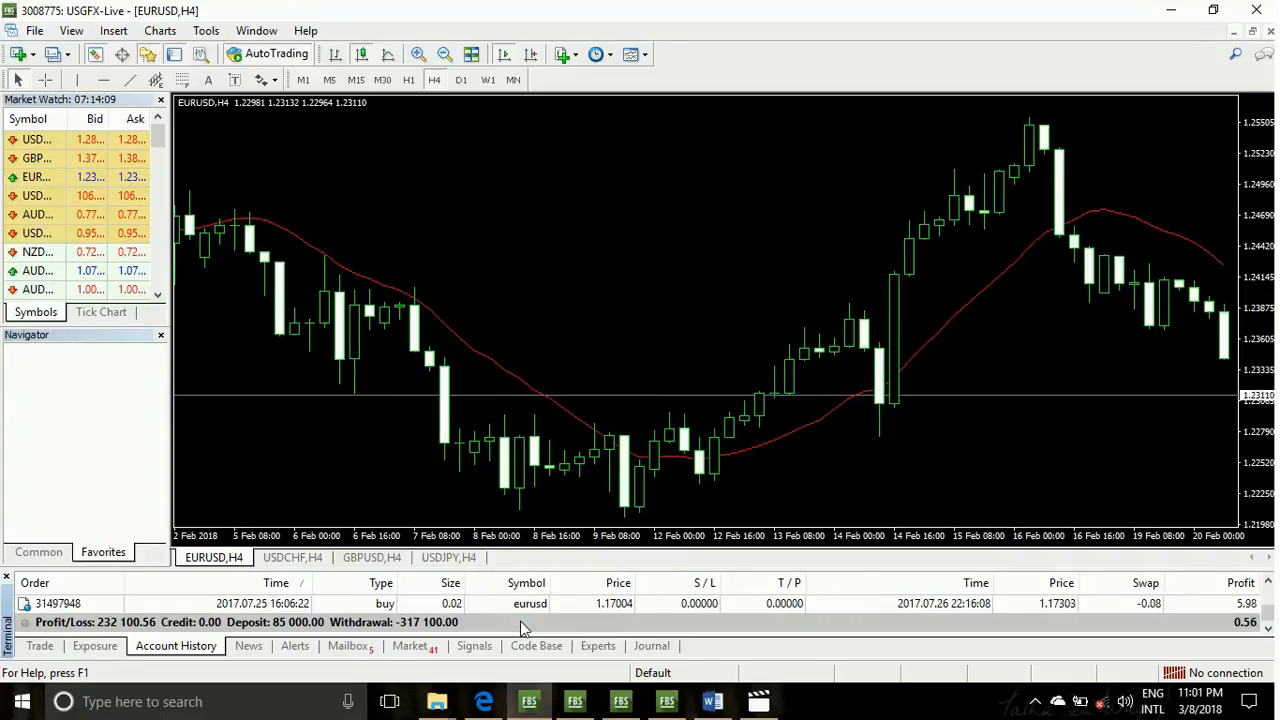
pyautogui.moveTo(398, 636)
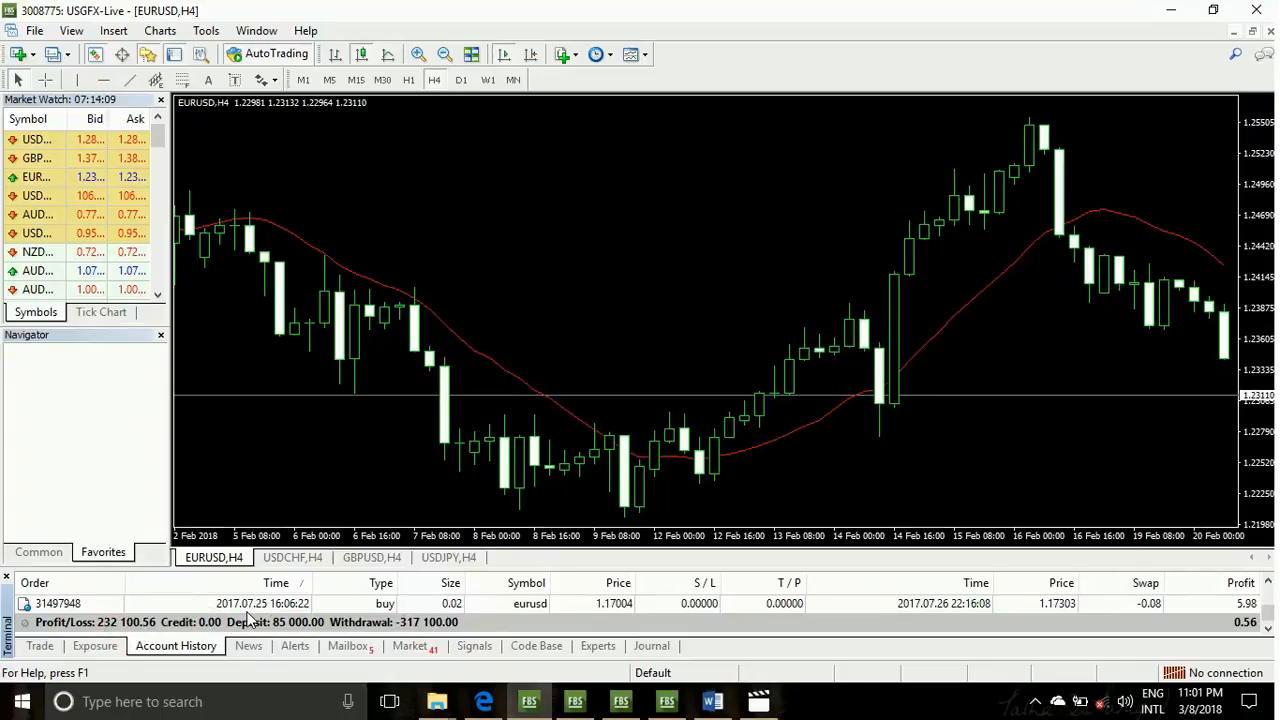
pyautogui.moveTo(287, 632)
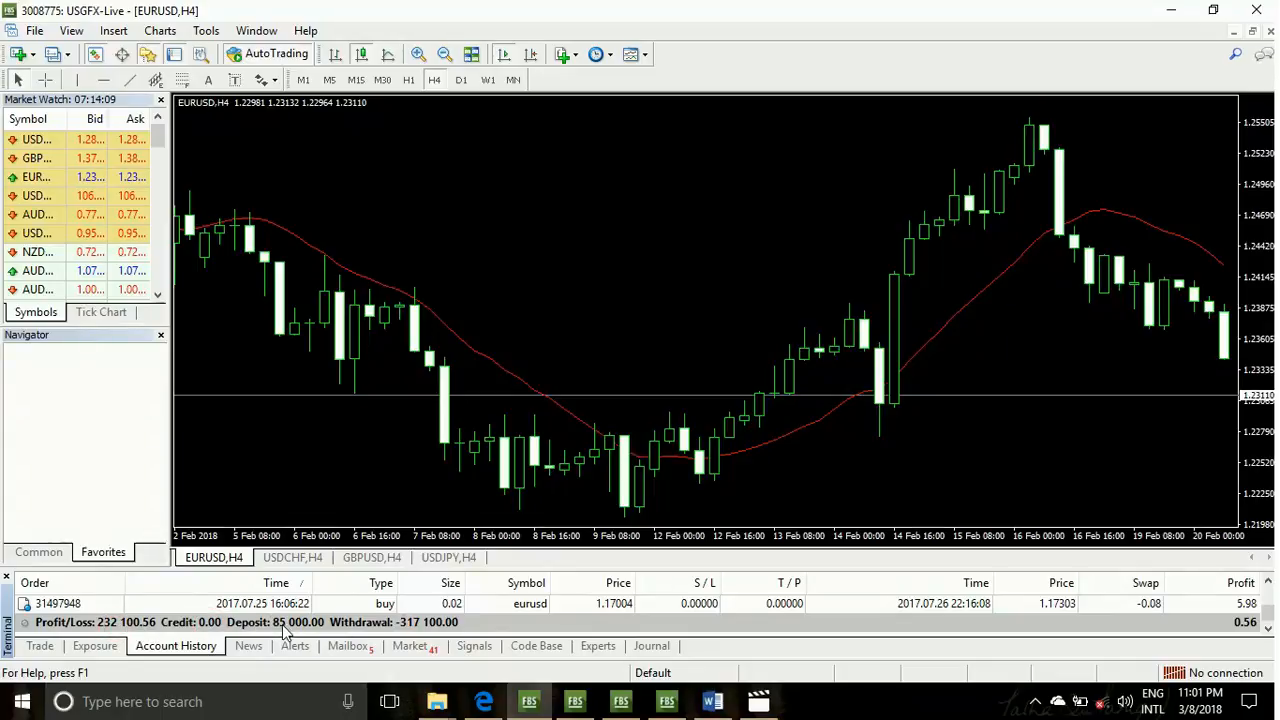
pyautogui.moveTo(440, 635)
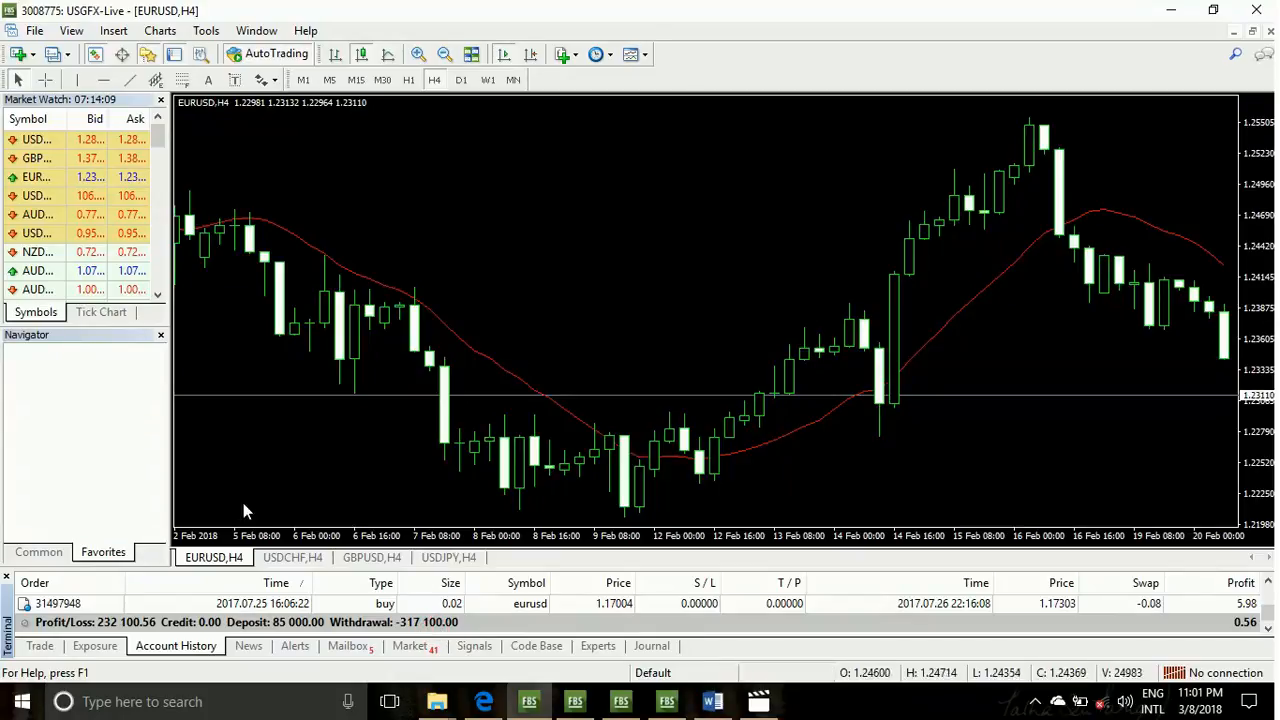
pyautogui.moveTo(716, 35)
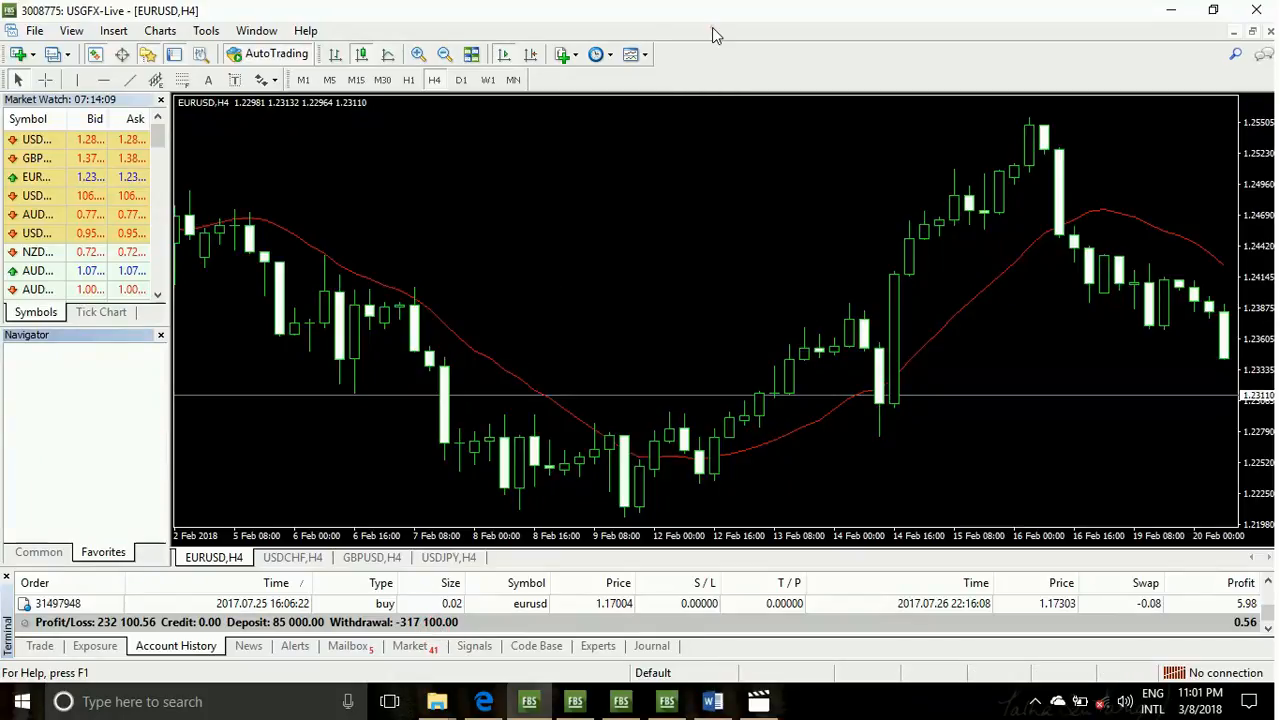